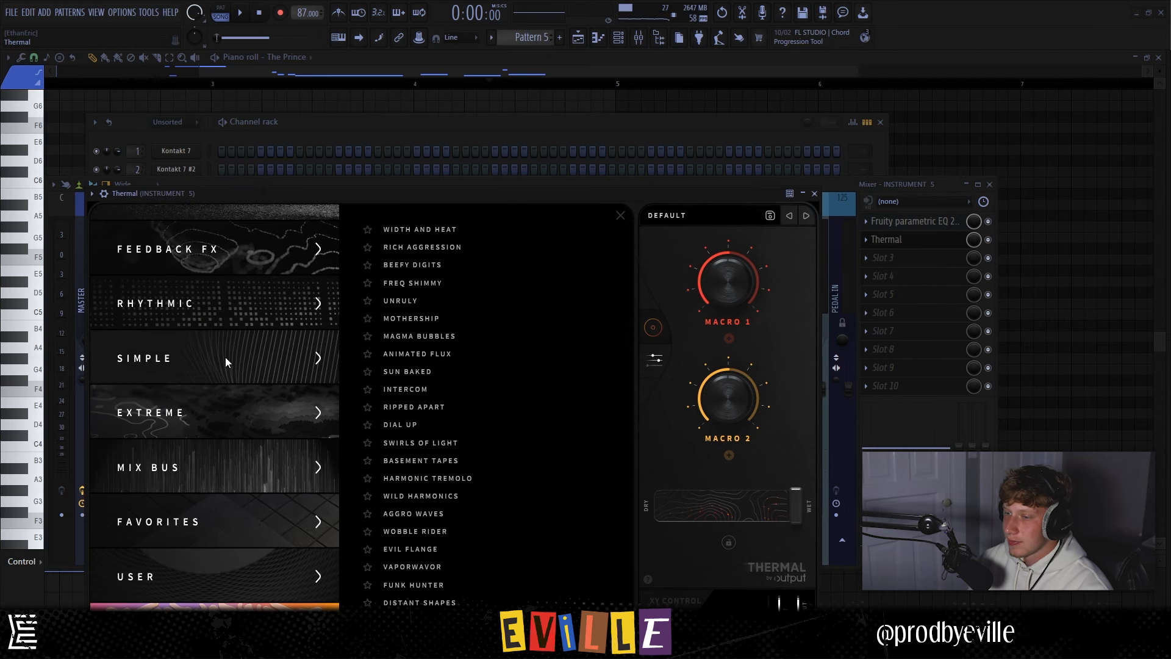
# Audition Ripped Apart, settle on the Dial Up Thermal preset, and consolidate Pattern 5 to audio
pyautogui.click(413, 406)
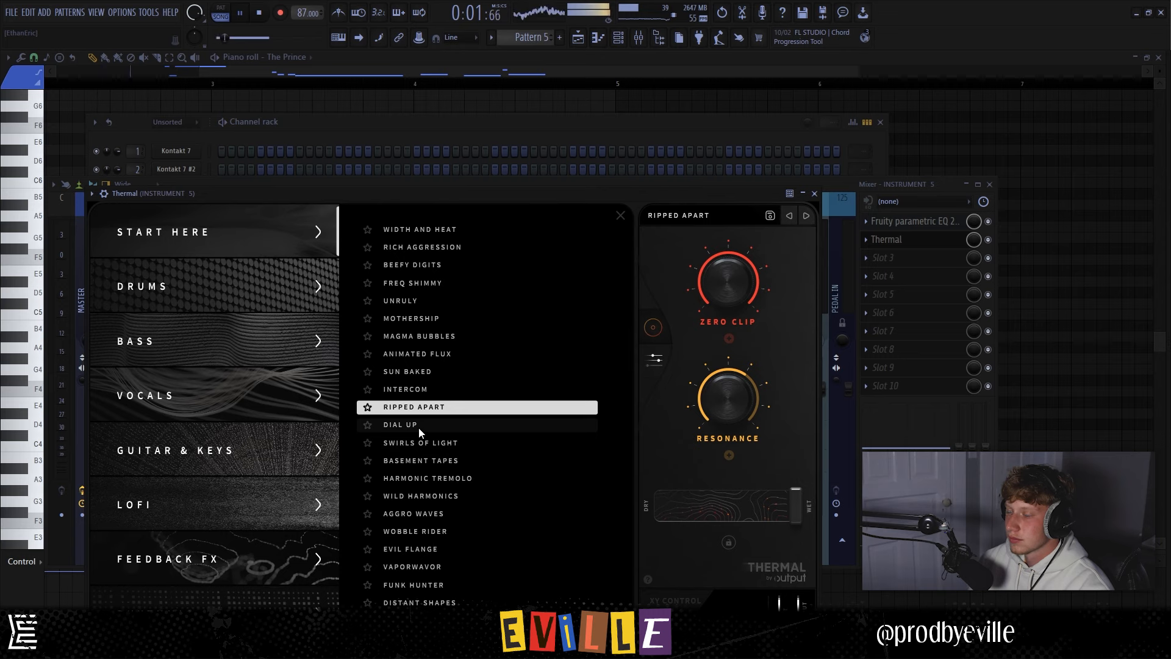
pyautogui.click(400, 425)
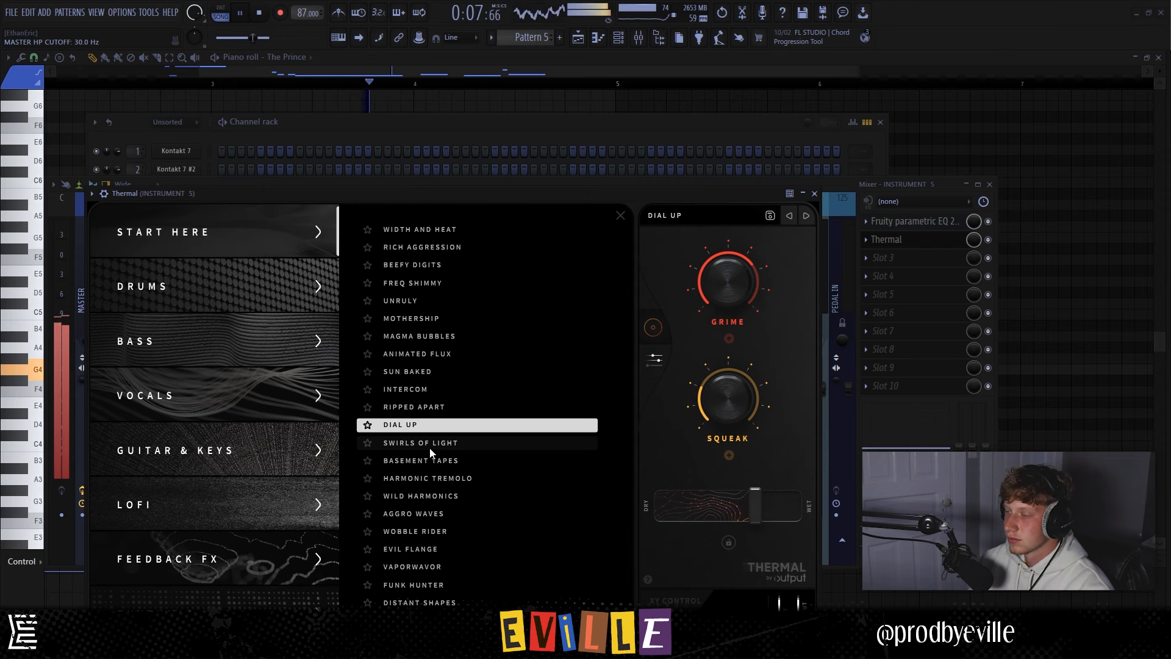
pyautogui.click(577, 38)
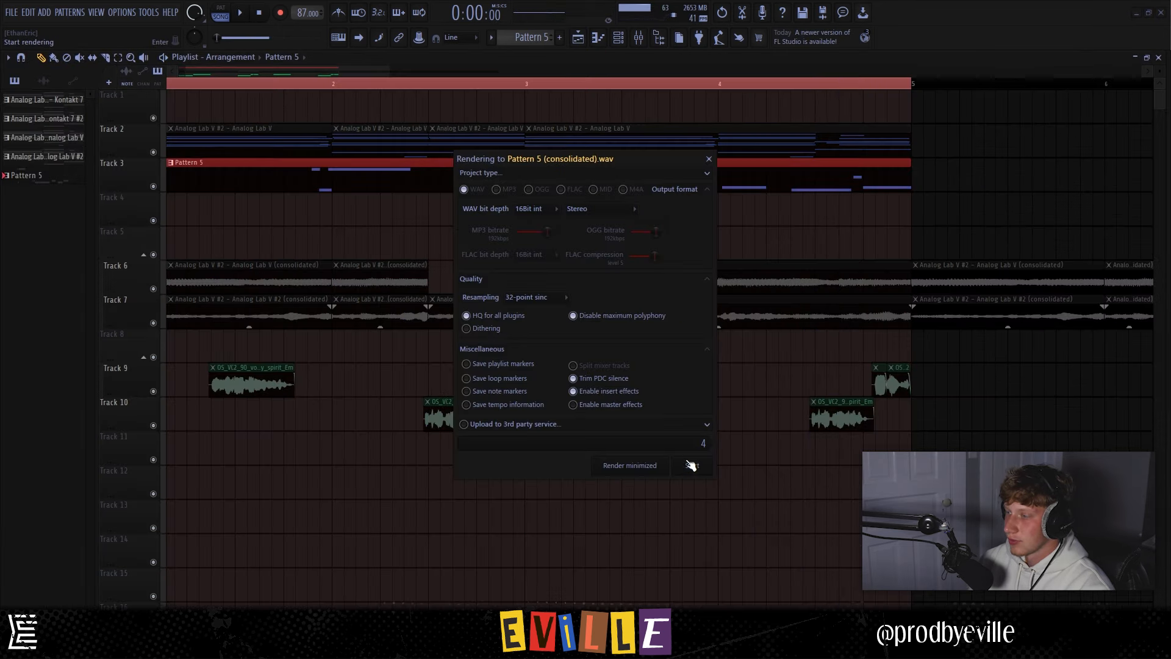
# Render the melody to an audio clip on Track 3 and shape a fade over its ending
pyautogui.click(690, 464)
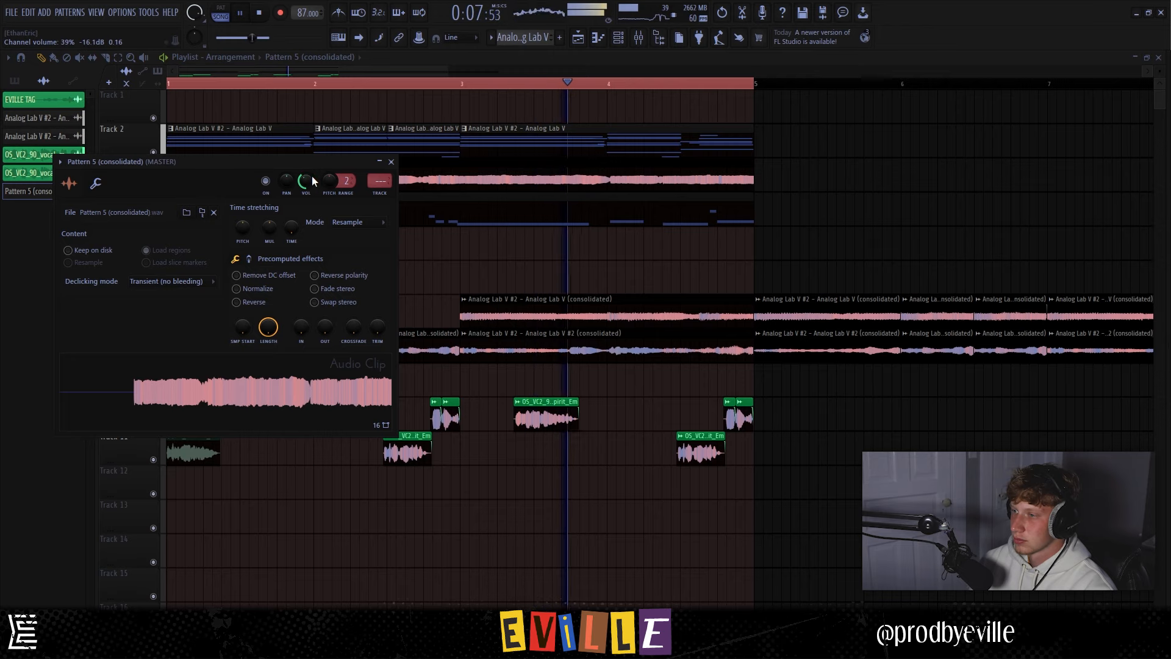
pyautogui.click(389, 161)
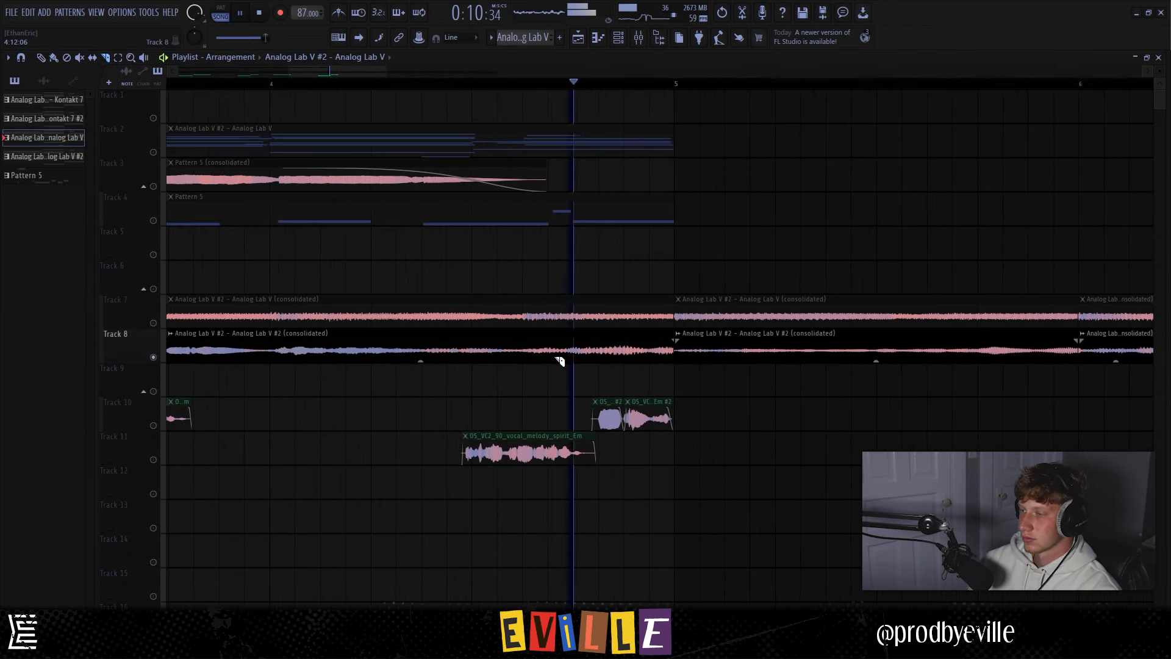
pyautogui.click(373, 81)
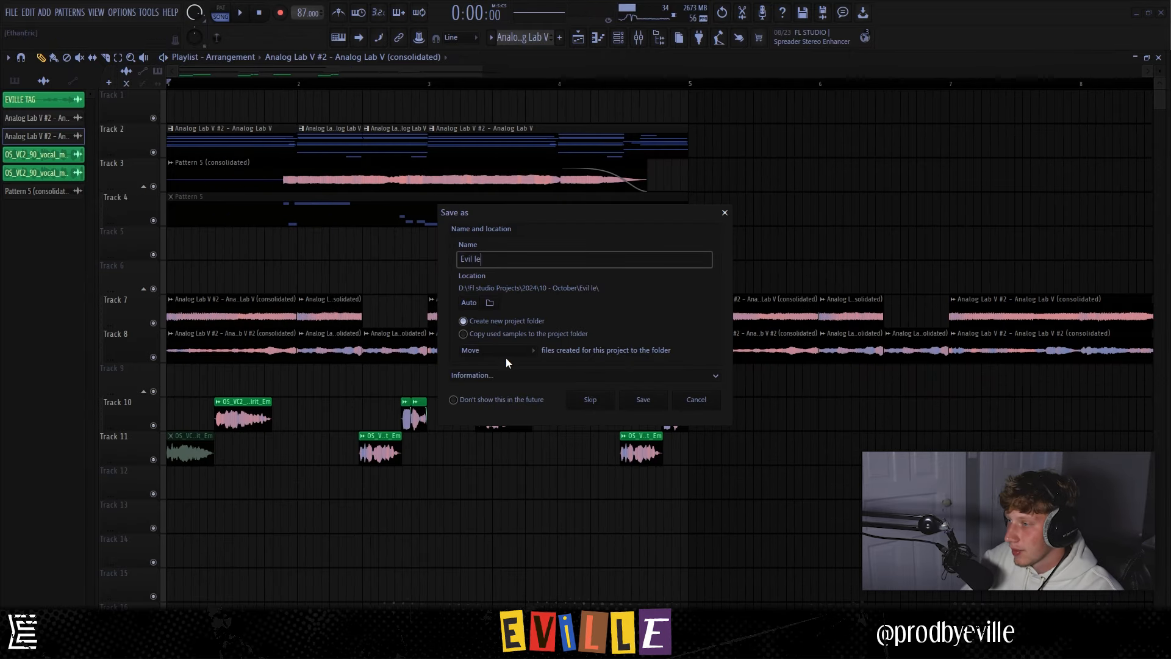
# Save the project as 'Eville x' in a new project folder
pyautogui.write('Eville x')
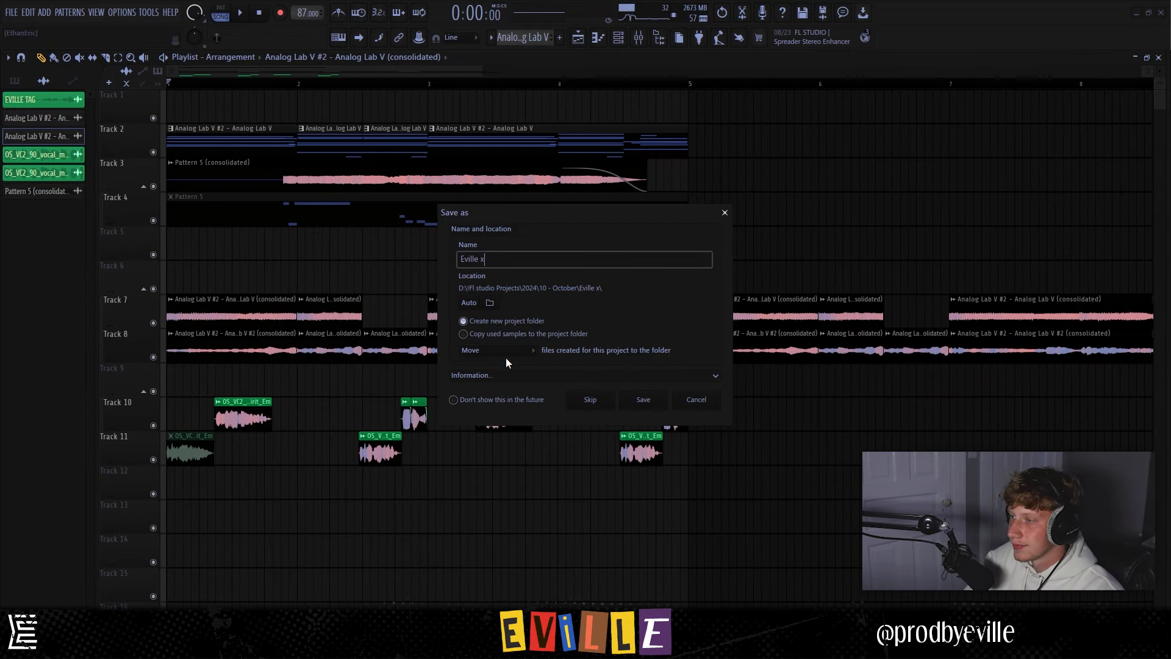
pyautogui.click(640, 399)
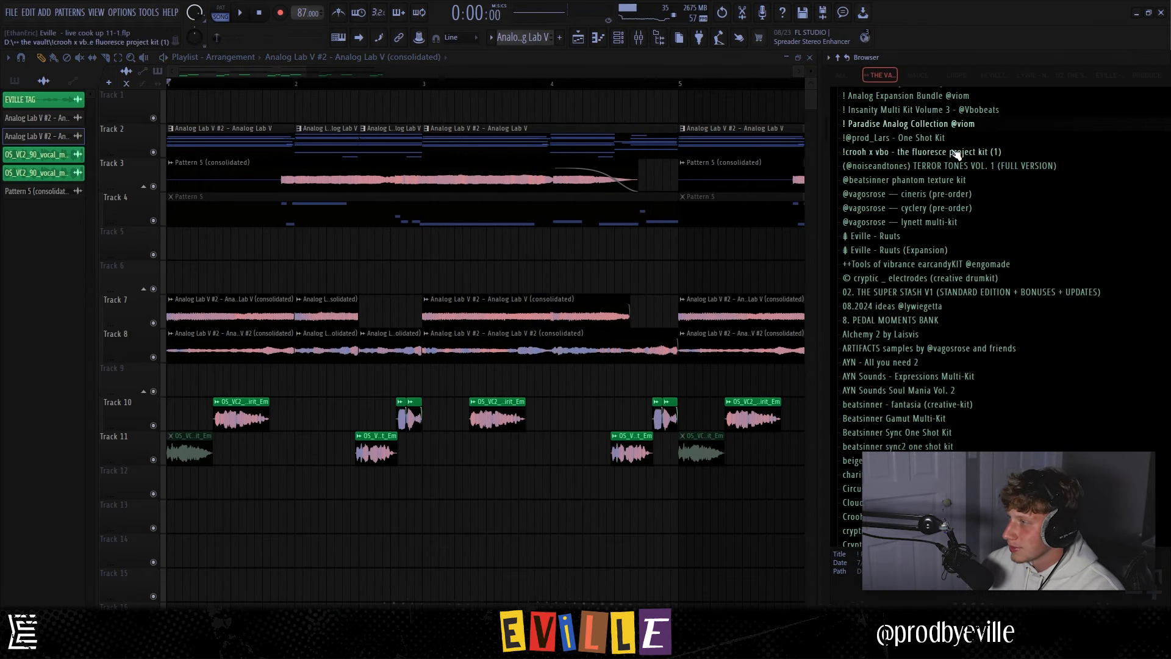
# Audition lywie expnsn ear candies and place earcandy#018 (A#min) on Track 12
pyautogui.click(910, 124)
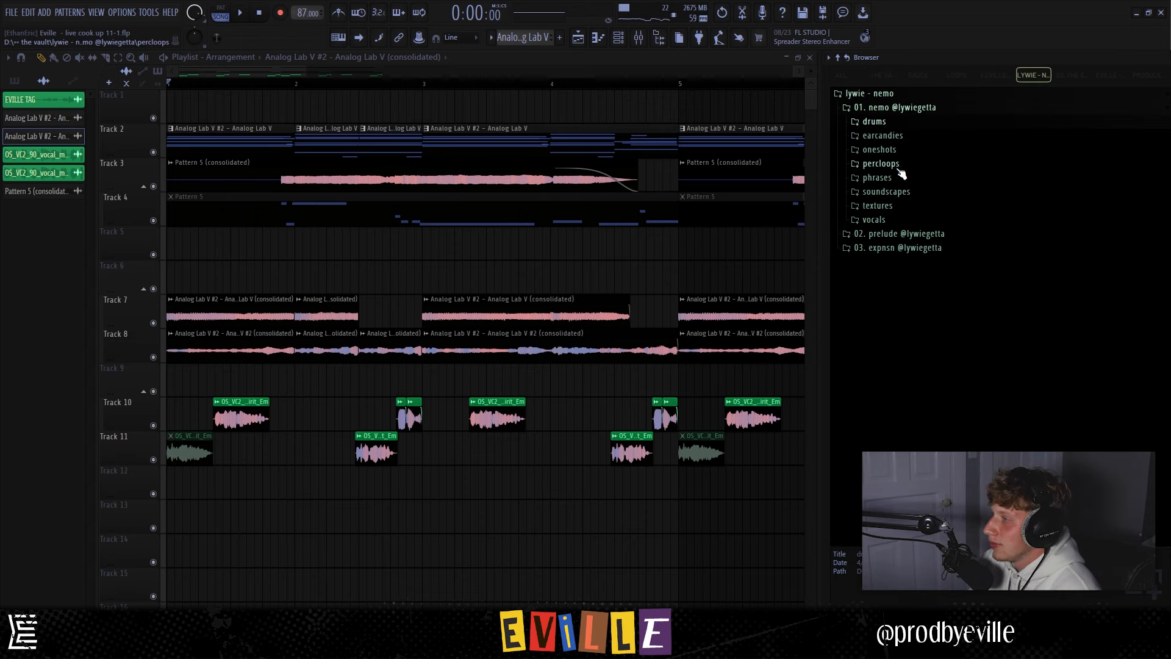
pyautogui.click(903, 248)
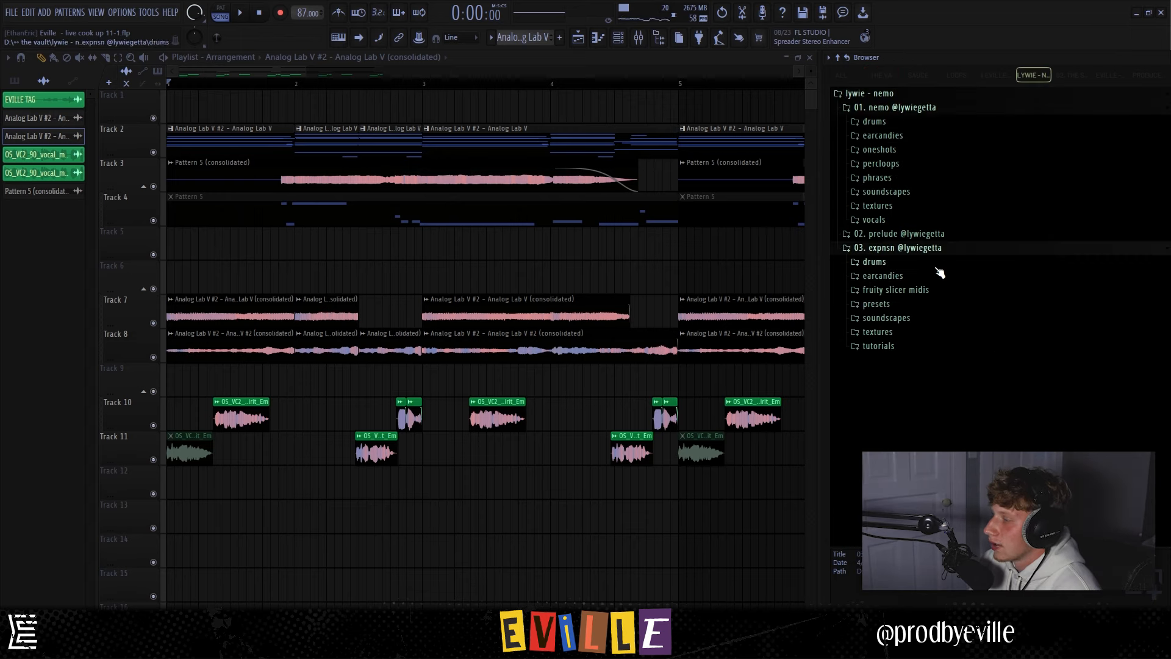
pyautogui.click(883, 275)
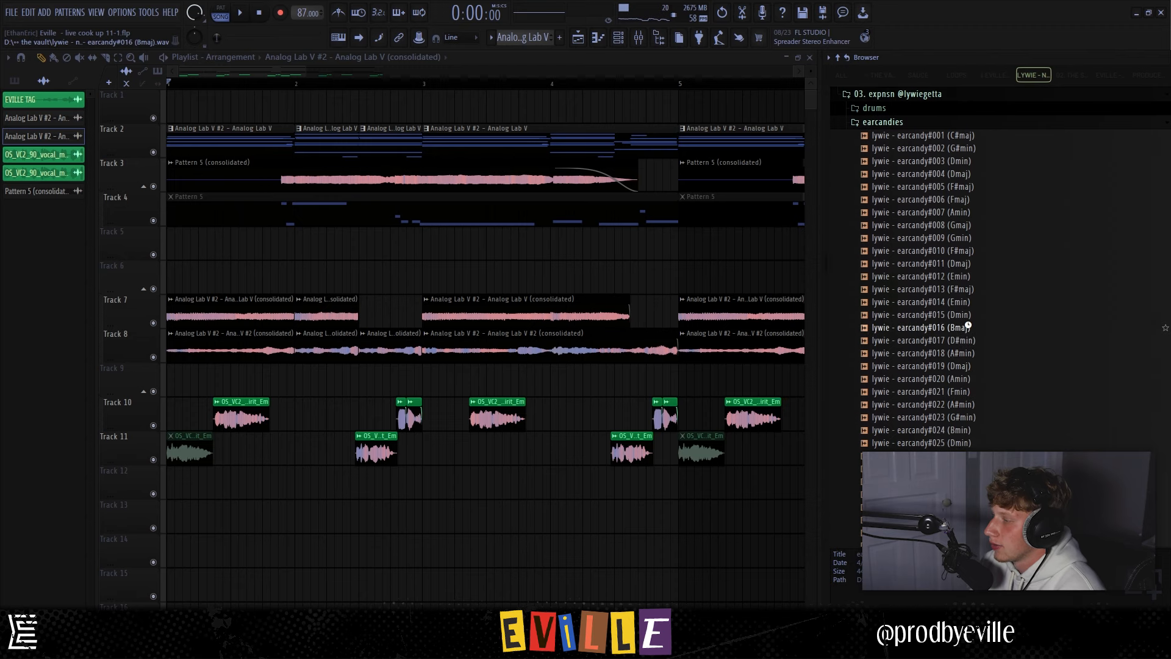
pyautogui.click(929, 289)
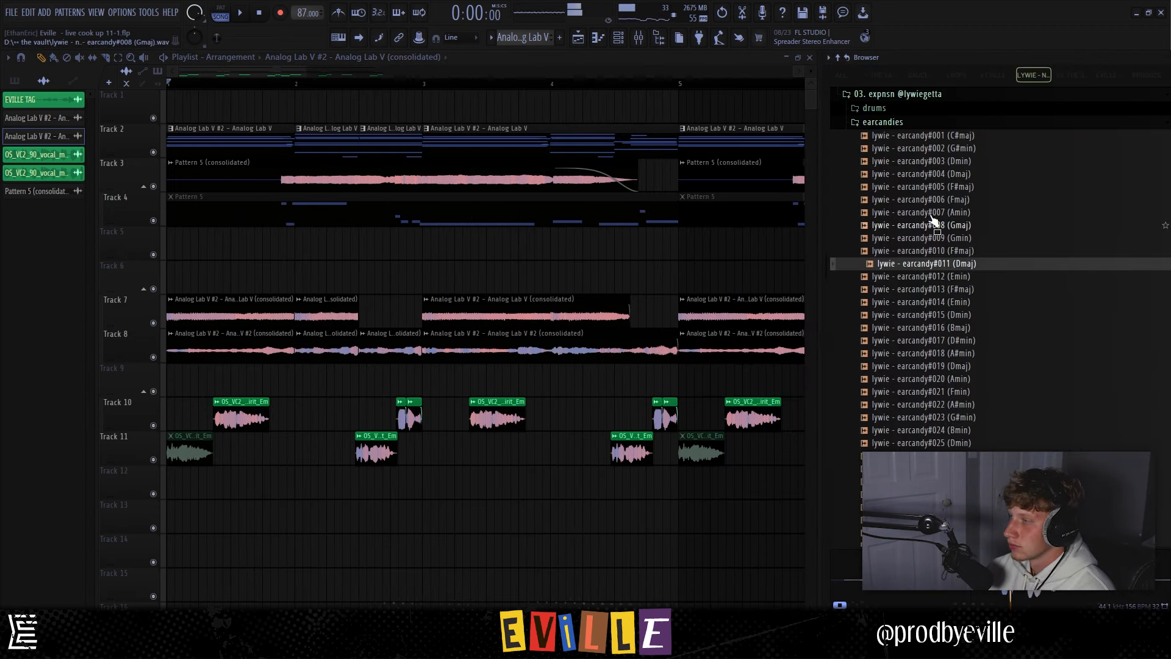
pyautogui.click(926, 352)
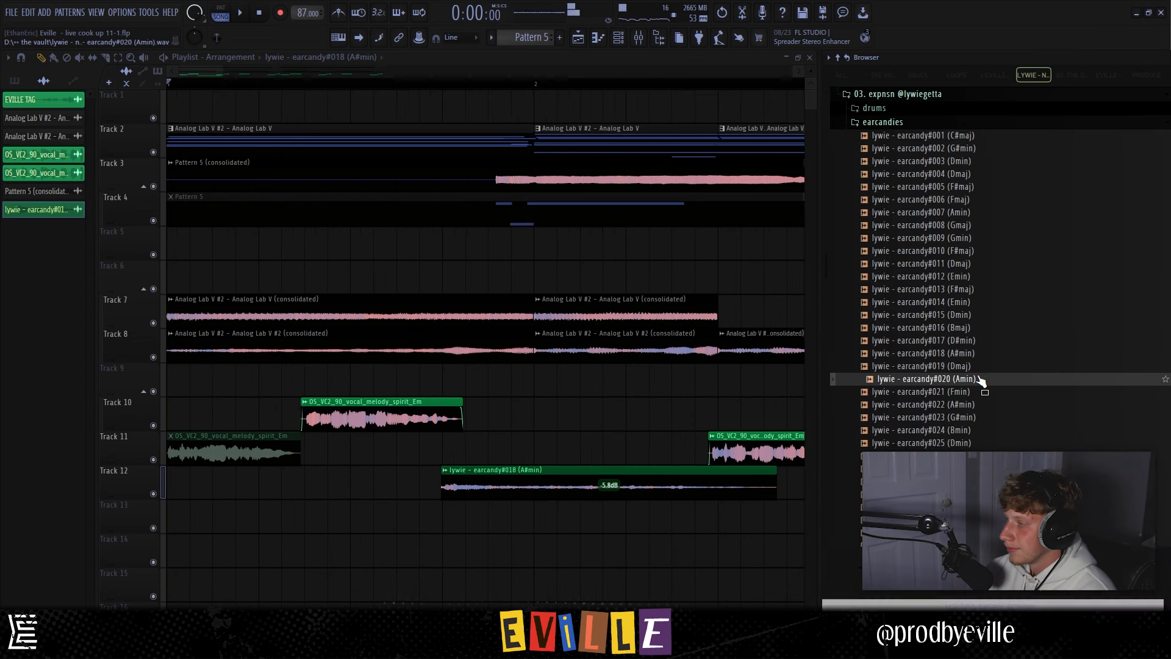
pyautogui.click(923, 392)
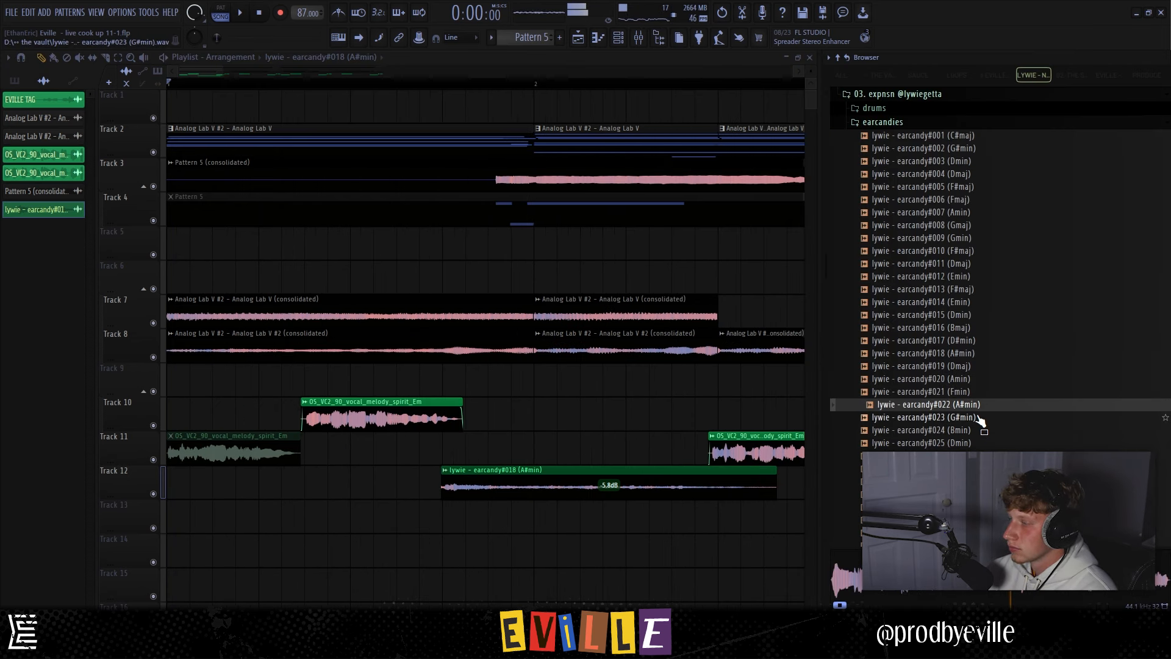
pyautogui.scroll(-3)
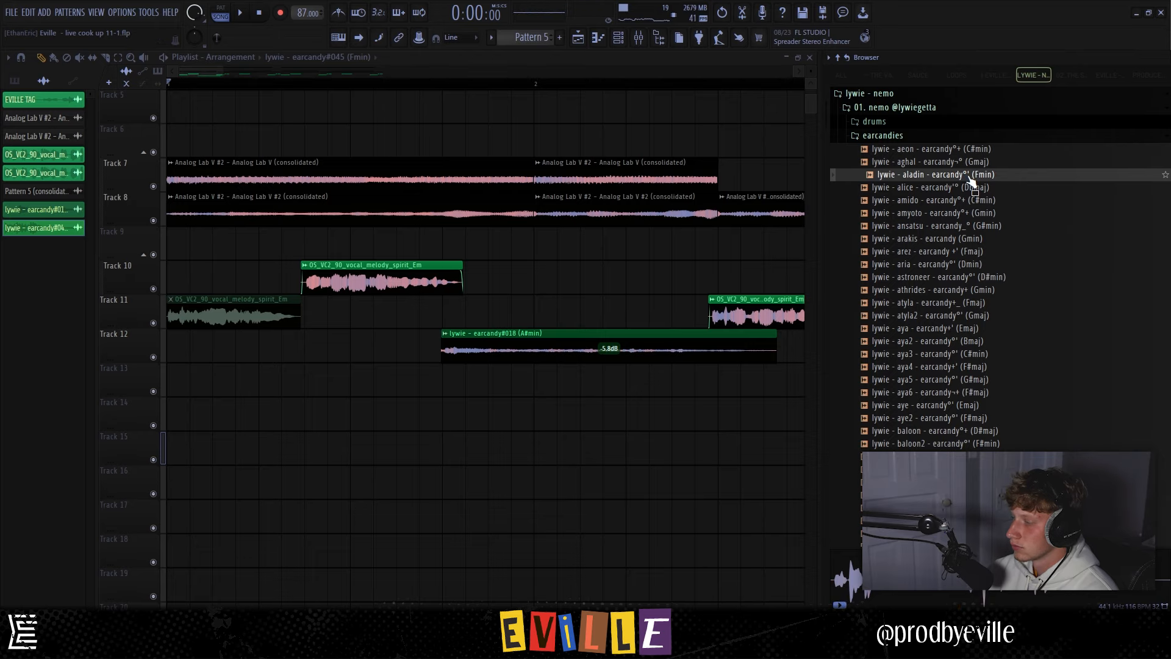
# Audition a nemo ear candy and place the aeon (C#min) sample on Track 15
pyautogui.click(929, 161)
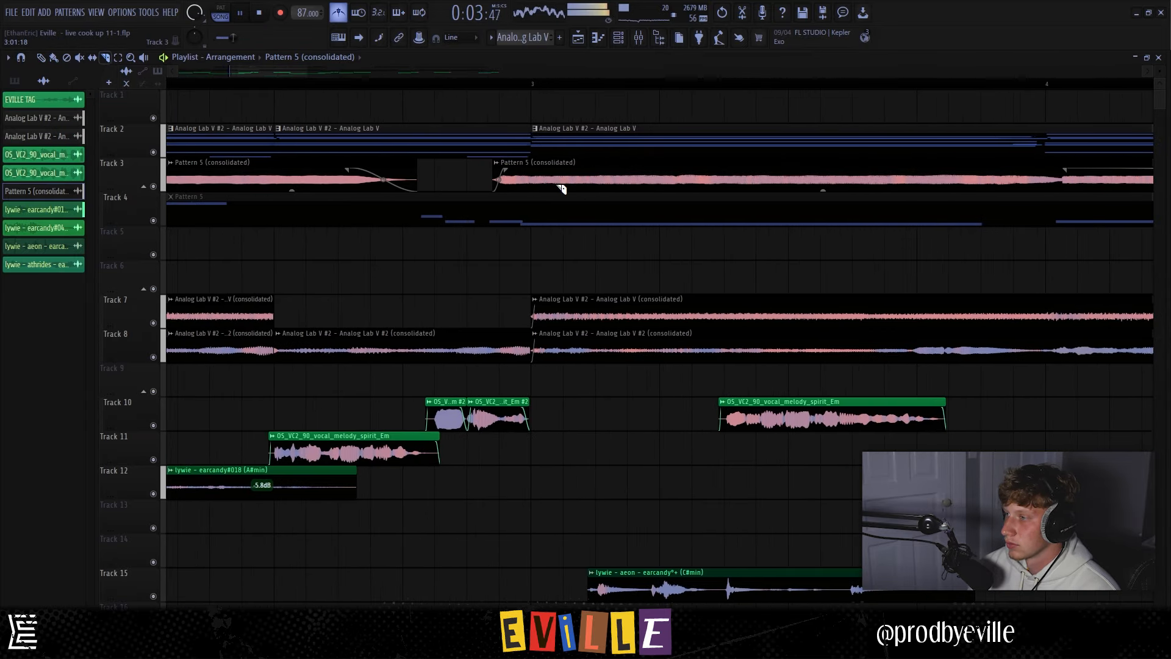
# Stop playback before duplicating the ear candy clips across the arrangement
pyautogui.press('ctrl+z')
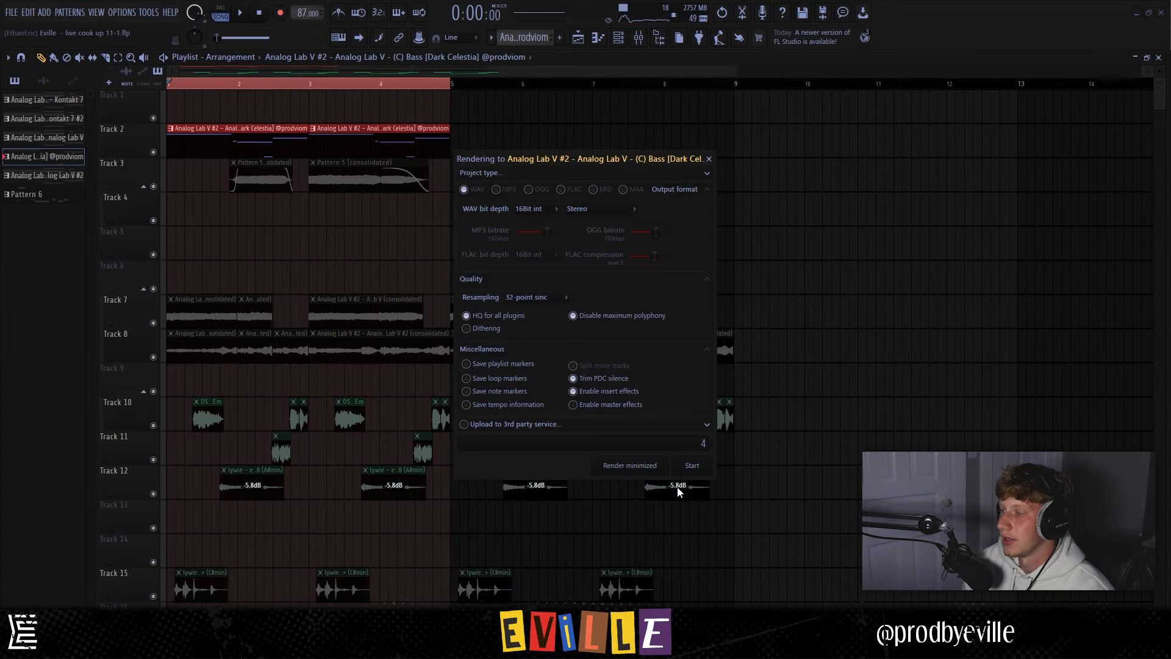
# Render the Dark Celestia bass to audio on Track 2 and show the master effects in the Mixer
pyautogui.click(690, 464)
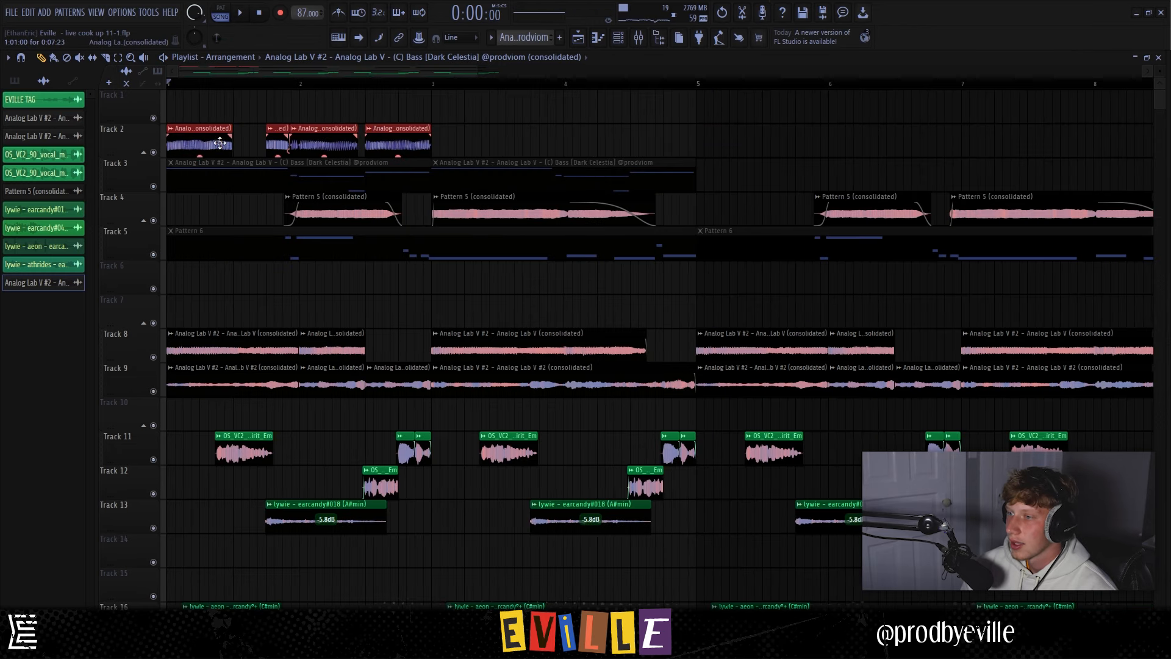
pyautogui.click(638, 38)
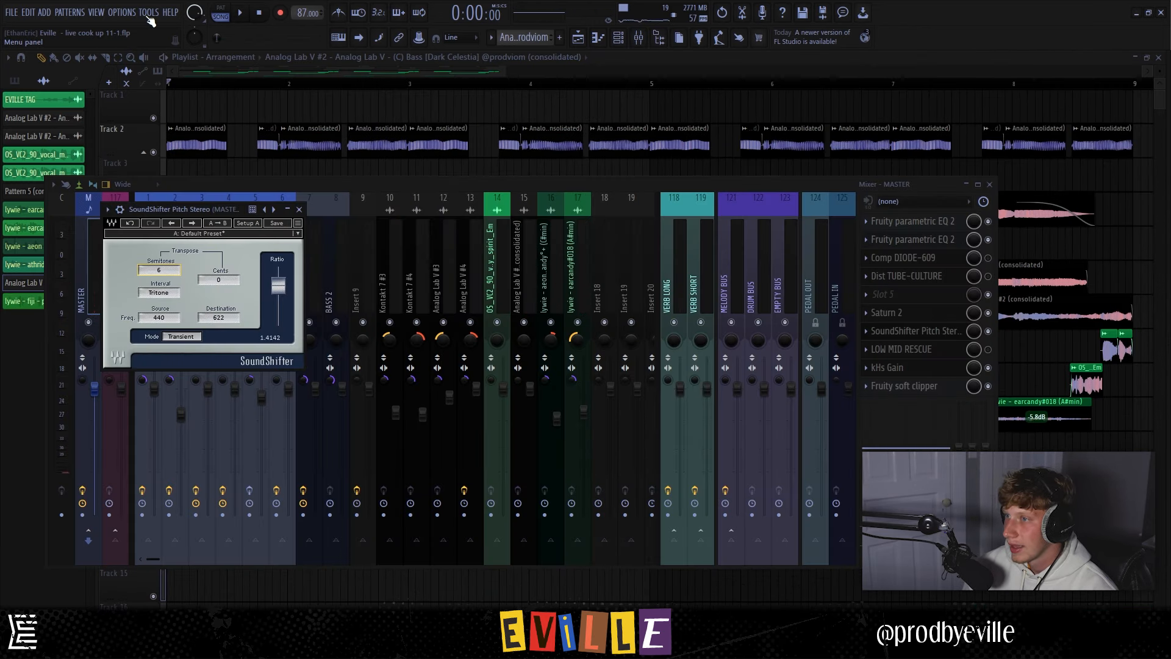
pyautogui.click(121, 12)
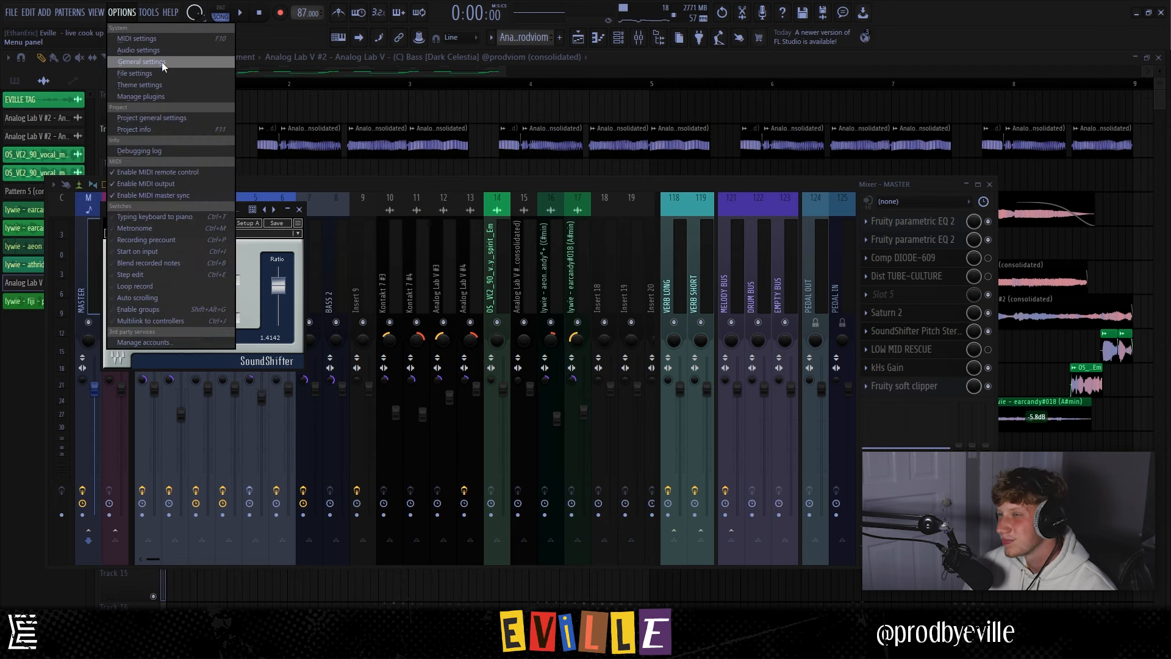
pyautogui.click(149, 13)
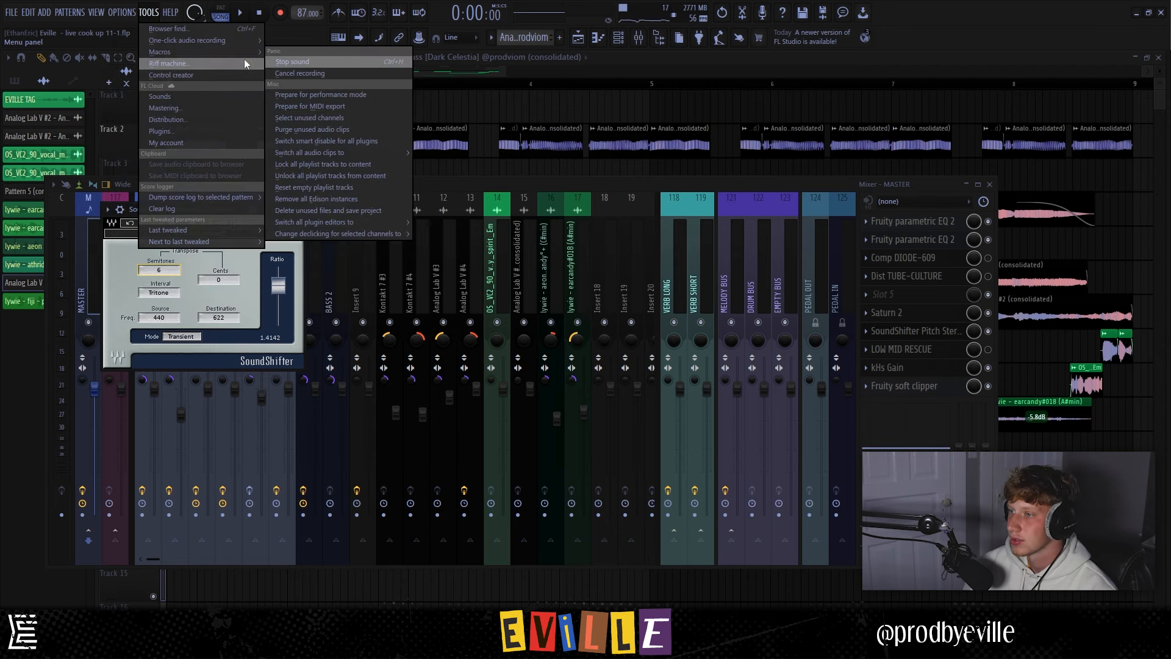